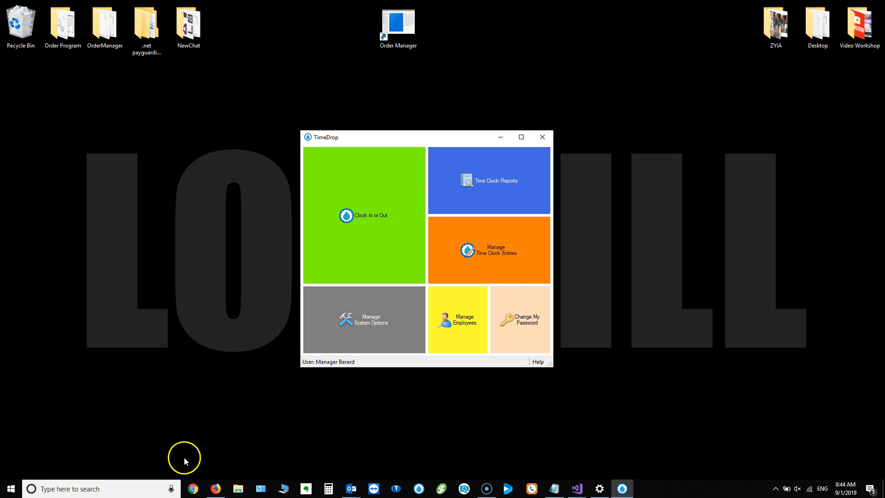
mouse_move(187, 458)
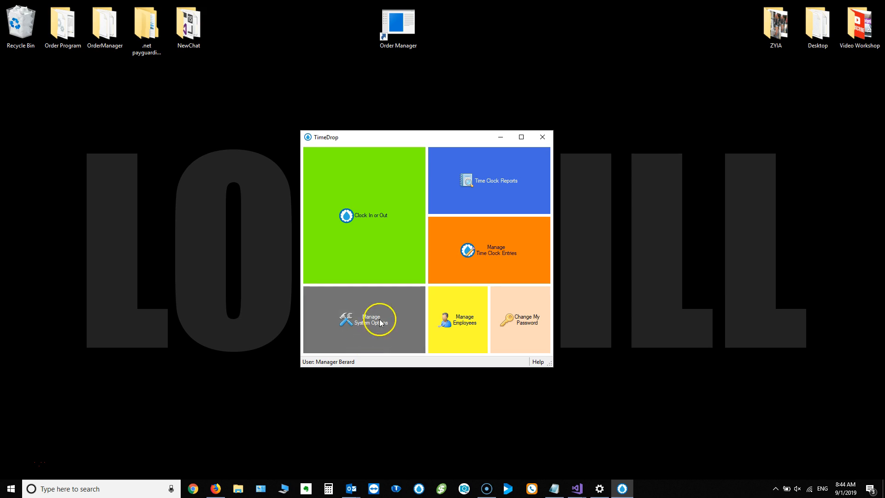
Check TimeDrop's System Options Terminal settings, where the scanner list offers only None, and close without saving.
left_click(363, 319)
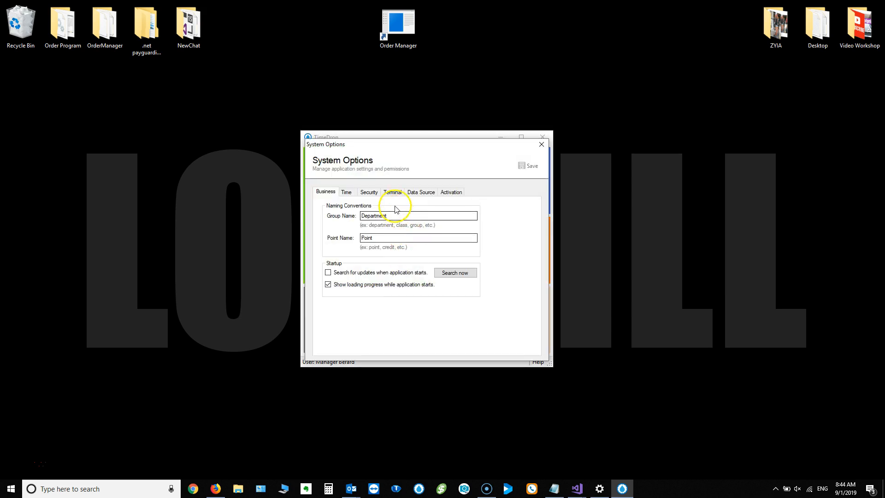
left_click(392, 192)
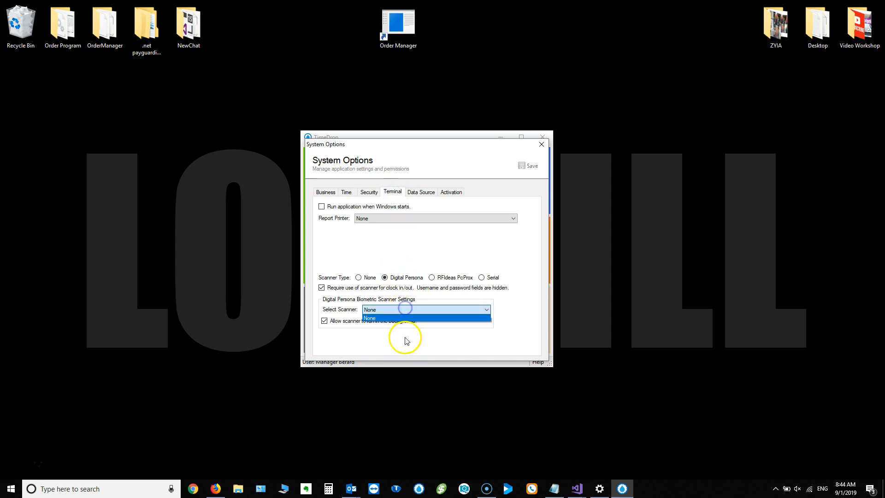
left_click(368, 318)
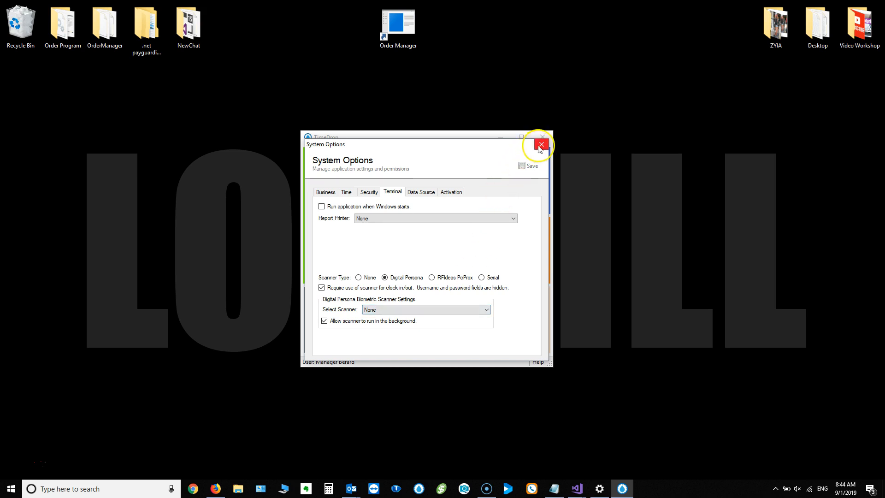
left_click(541, 140)
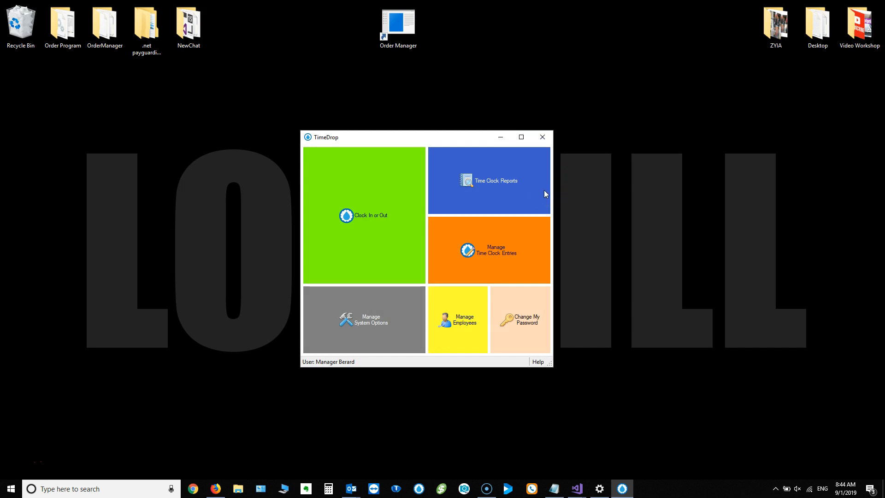
mouse_move(182, 315)
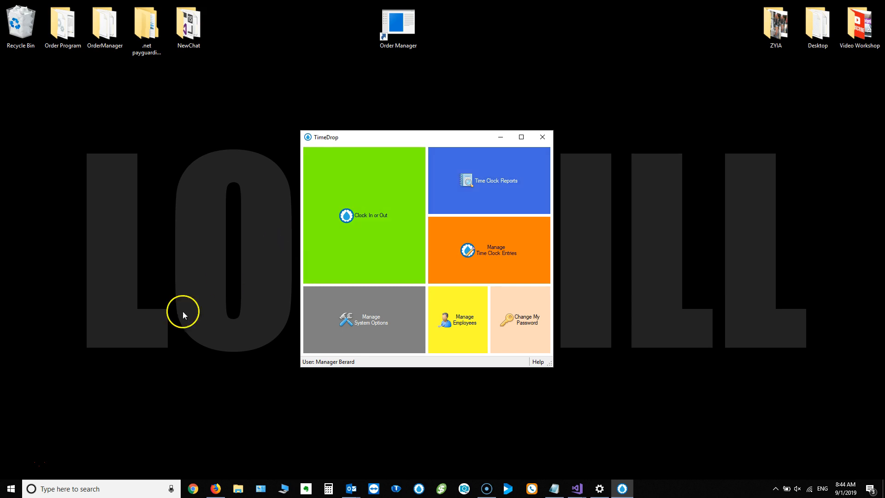
mouse_move(139, 371)
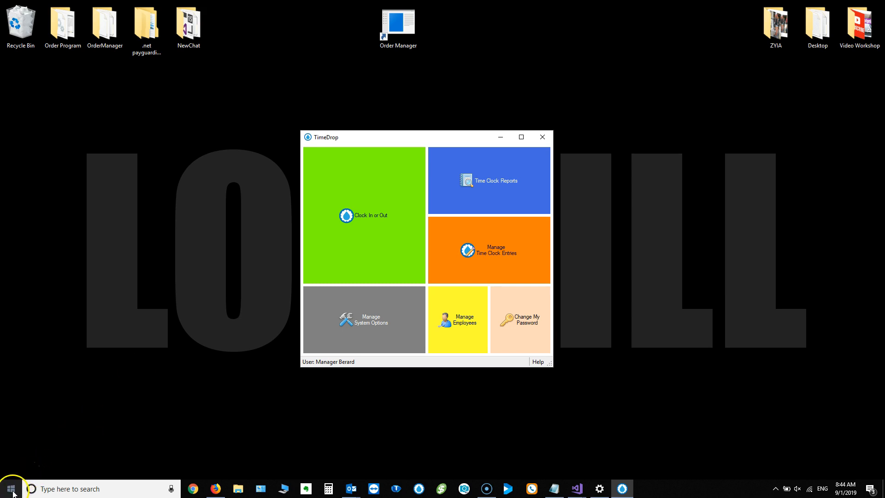
Launch Device Manager from the Start button's system tools menu.
right_click(10, 488)
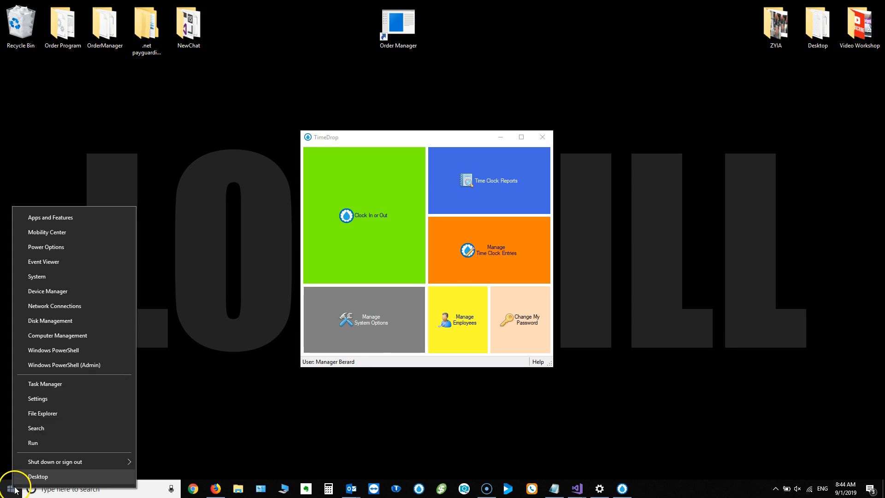
mouse_move(62, 247)
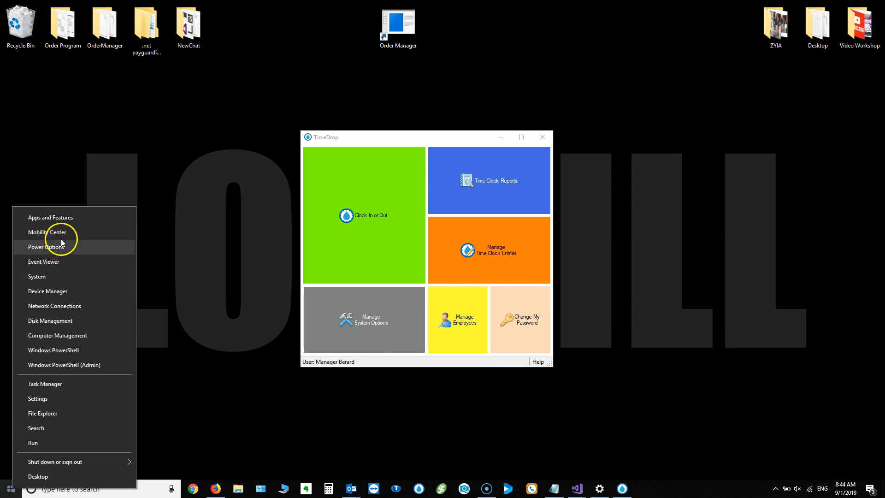
mouse_move(75, 290)
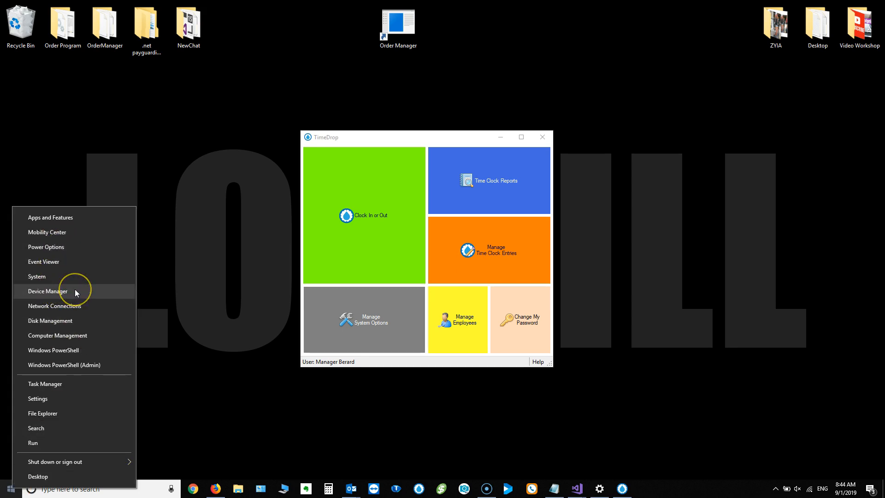
left_click(77, 293)
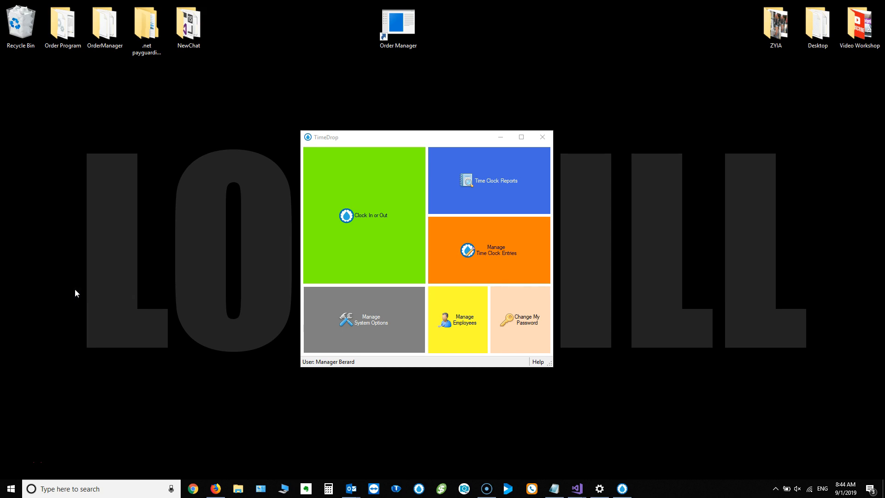
left_click(644, 488)
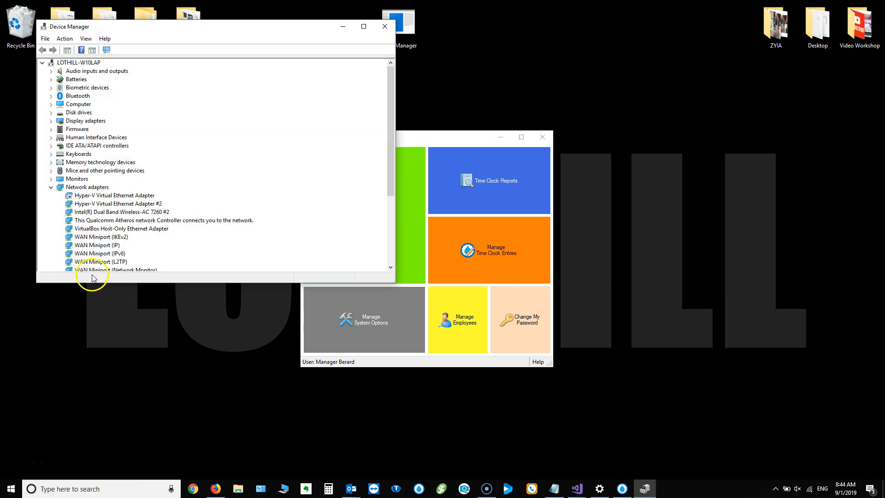
mouse_move(463, 434)
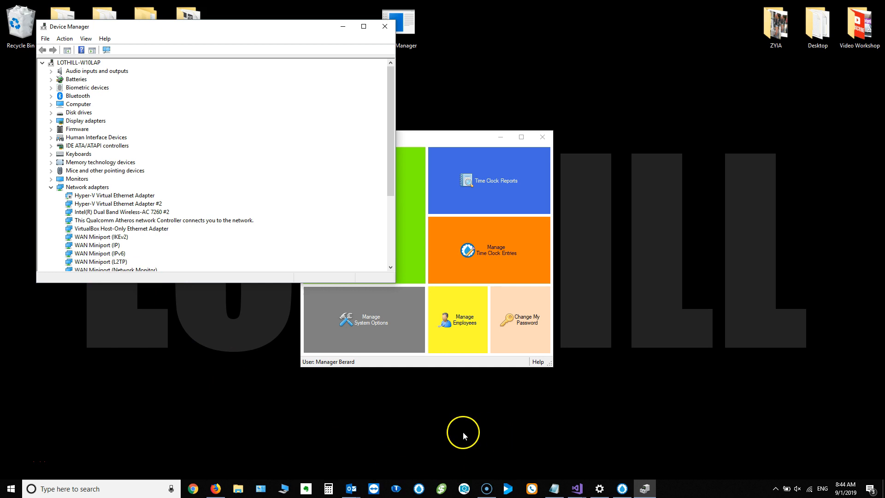
mouse_move(377, 488)
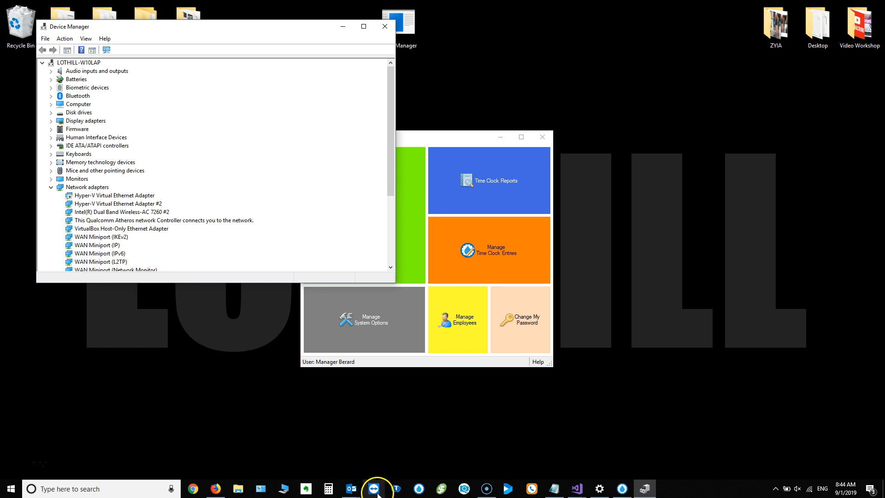
Start a TeamViewer remote session to JAMESW7-PC and reach its System and Security settings.
left_click(374, 489)
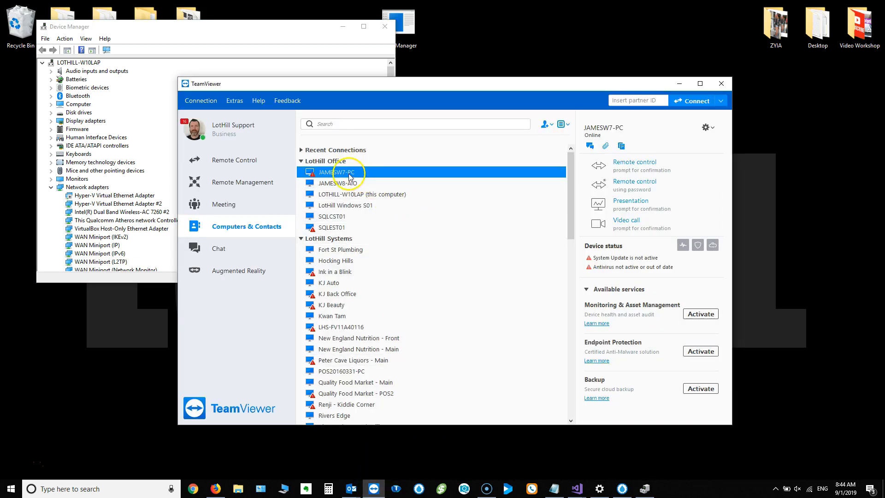
double_click(336, 172)
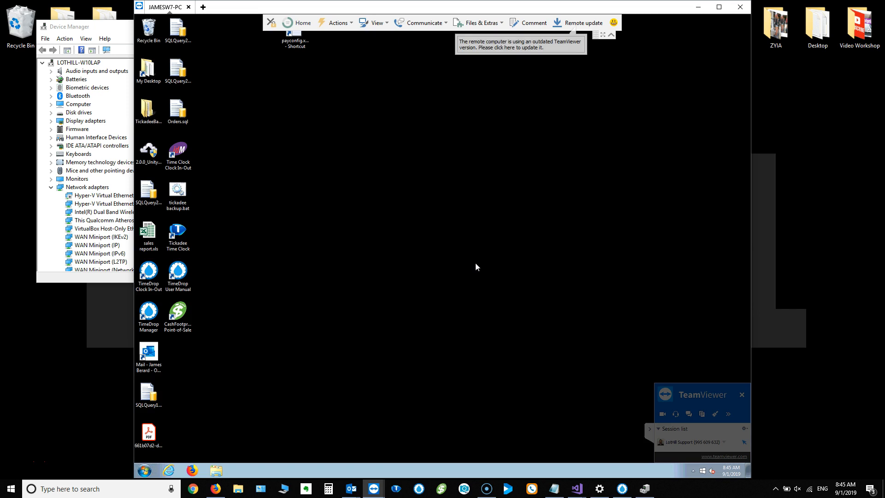
mouse_move(147, 471)
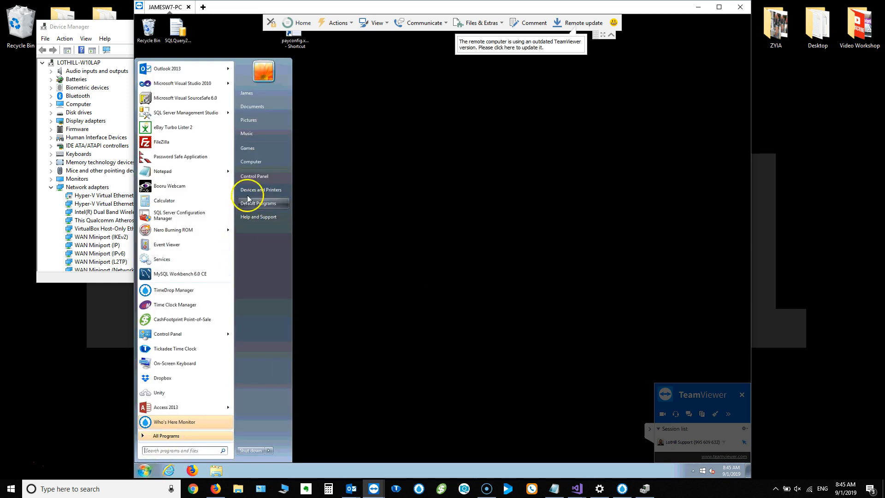
mouse_move(254, 175)
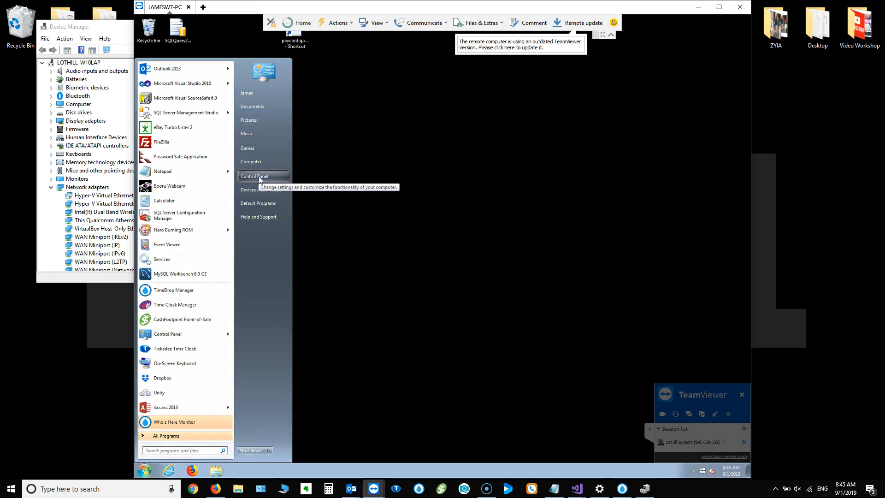
left_click(254, 175)
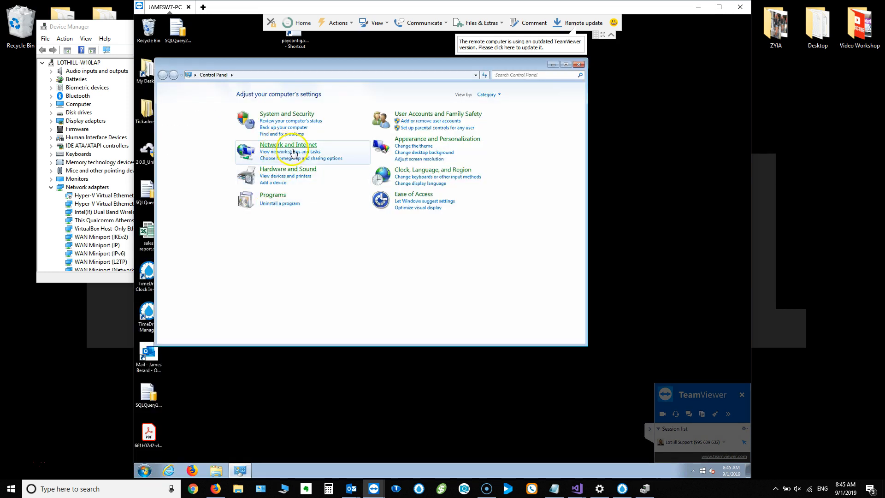
mouse_move(293, 116)
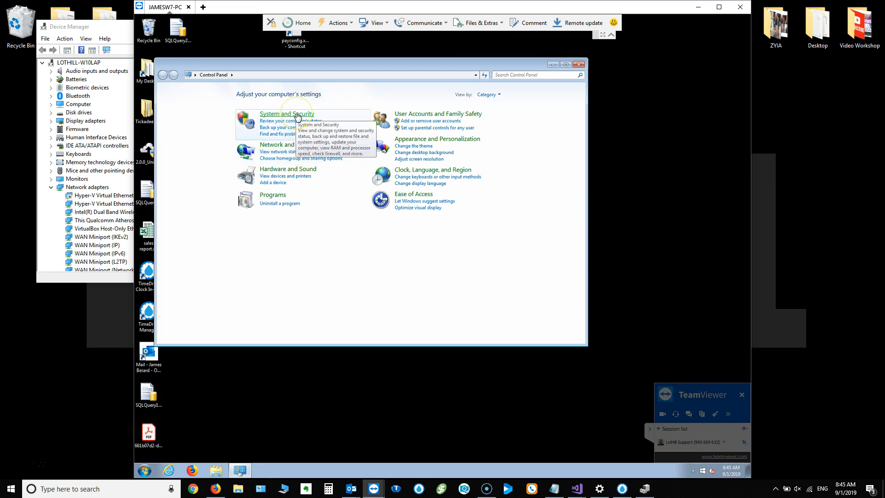
left_click(287, 114)
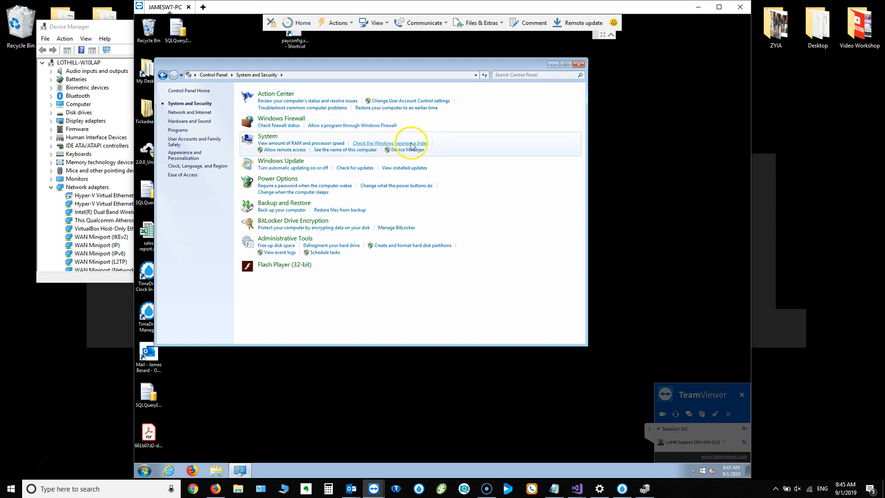
mouse_move(408, 150)
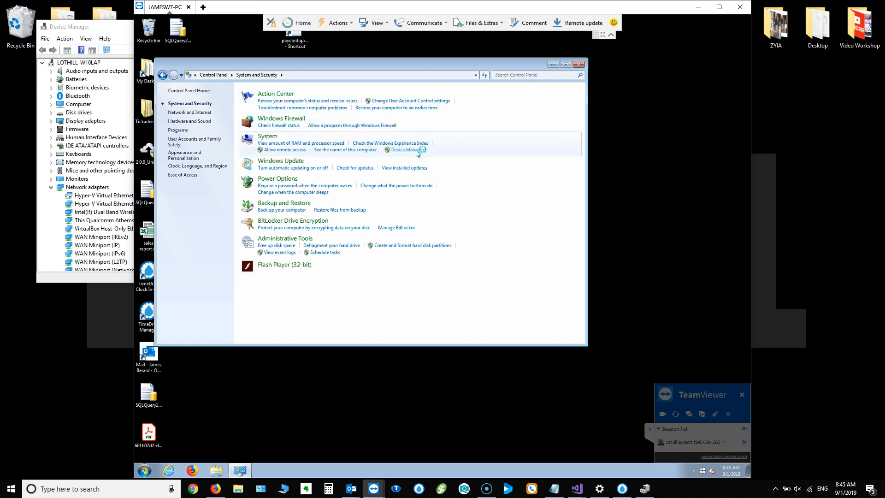
View the remote computer's Device Manager, close it, and end the remote session.
left_click(406, 149)
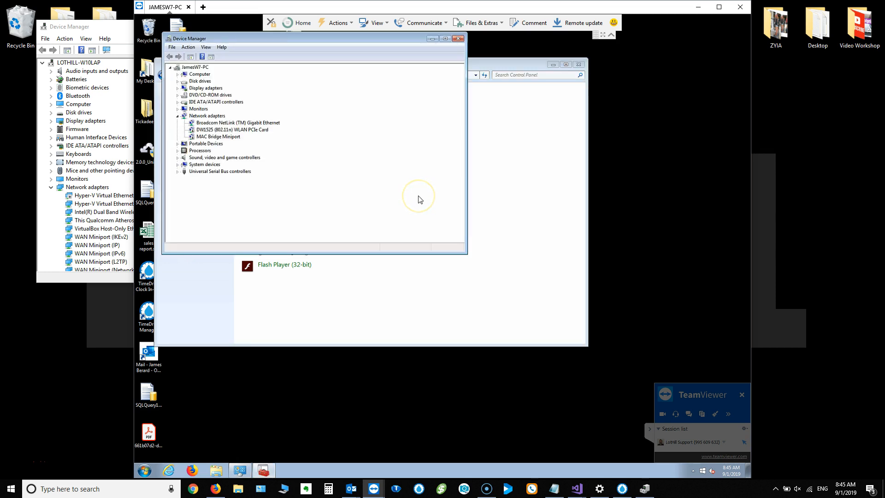
mouse_move(463, 57)
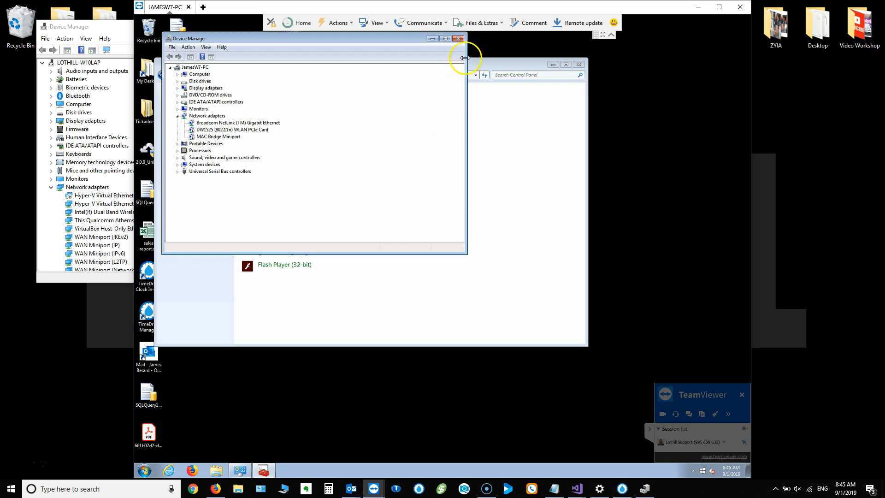
left_click(456, 38)
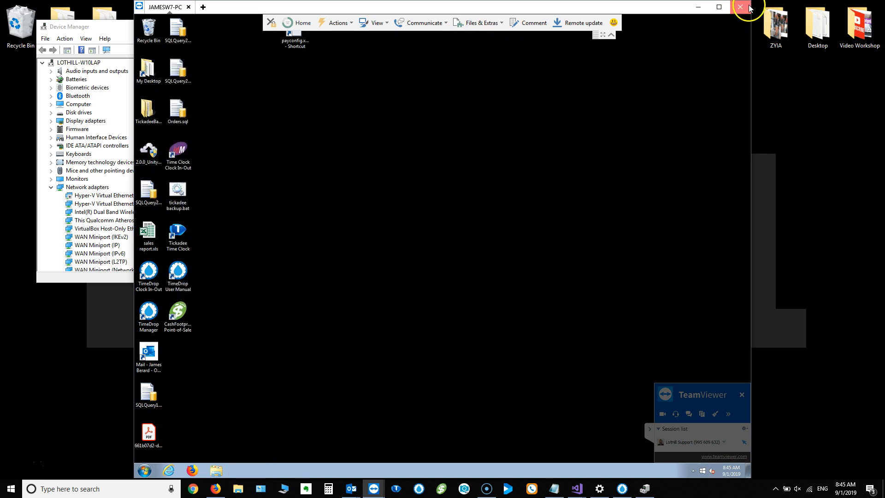
left_click(740, 6)
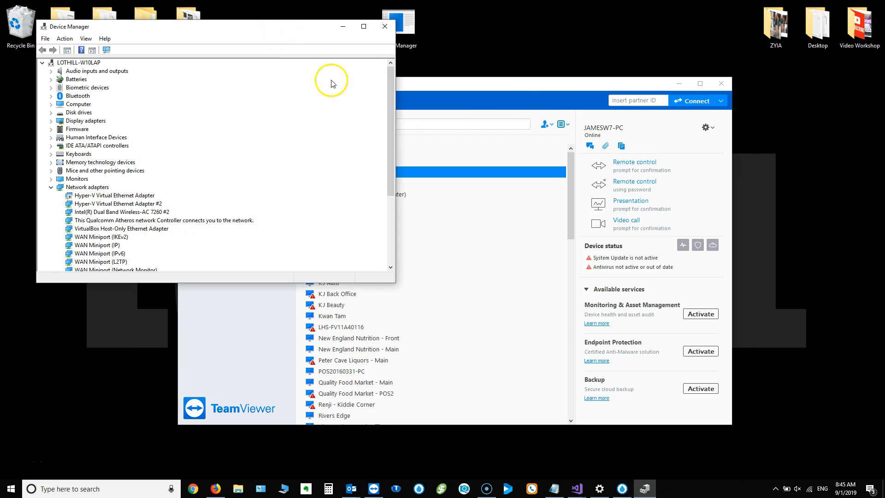
Expand Biometric devices and bring up the U.are.U 4500 Fingerprint Reader's actions menu.
left_click(50, 88)
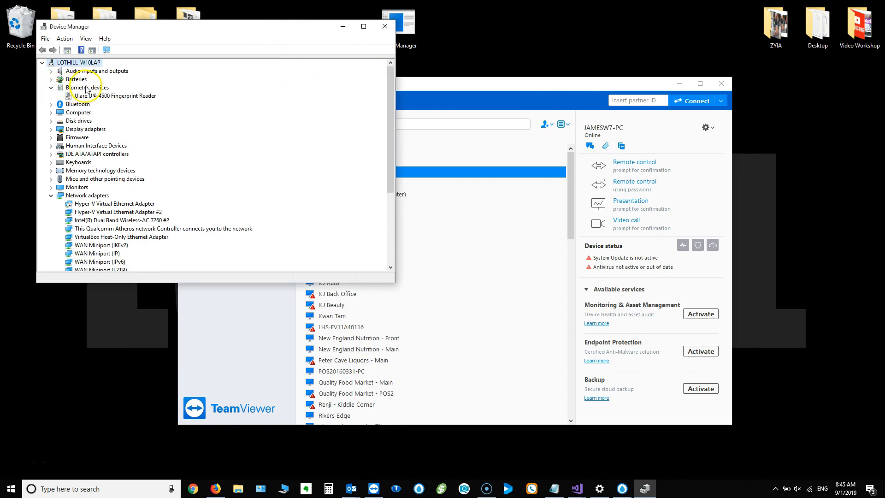
left_click(119, 95)
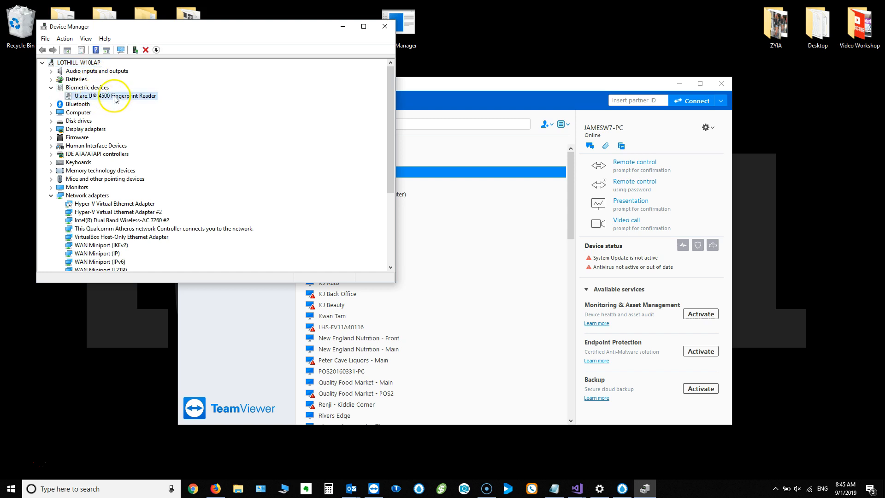
mouse_move(132, 102)
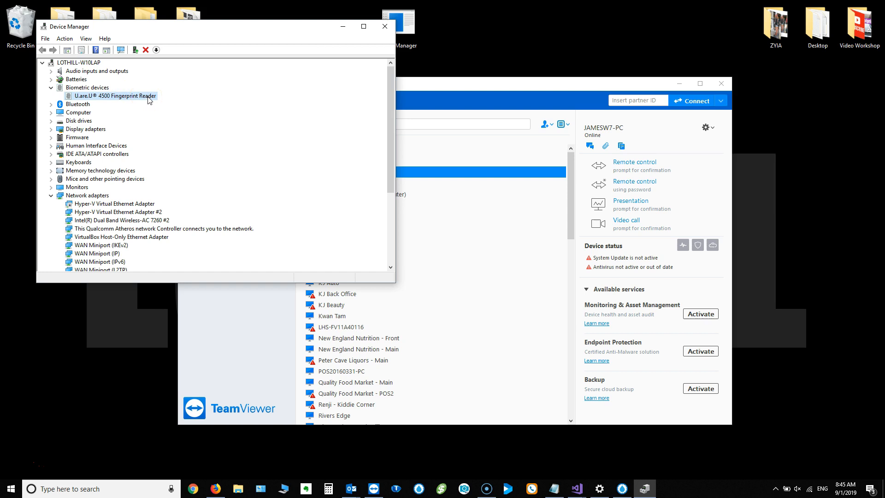
mouse_move(167, 99)
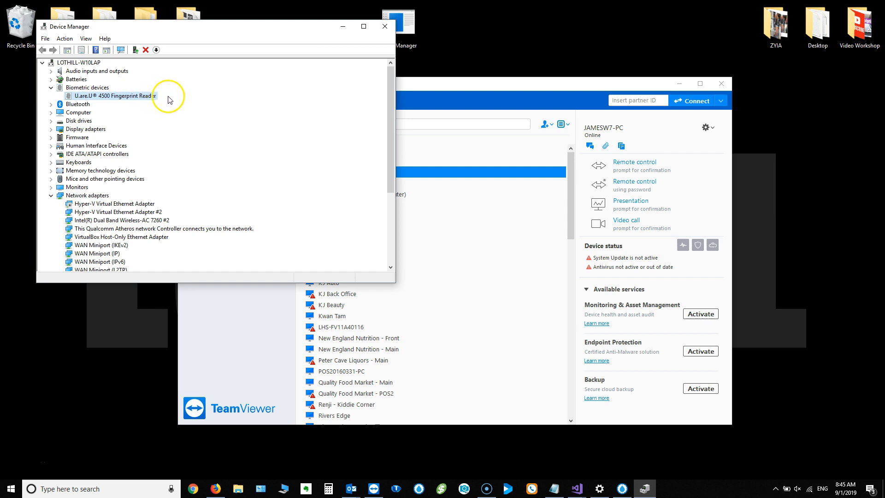
mouse_move(165, 103)
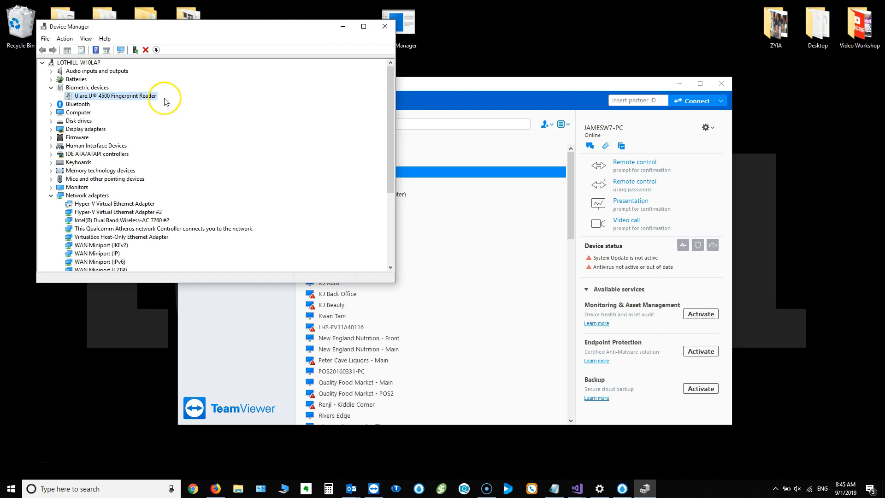
mouse_move(141, 100)
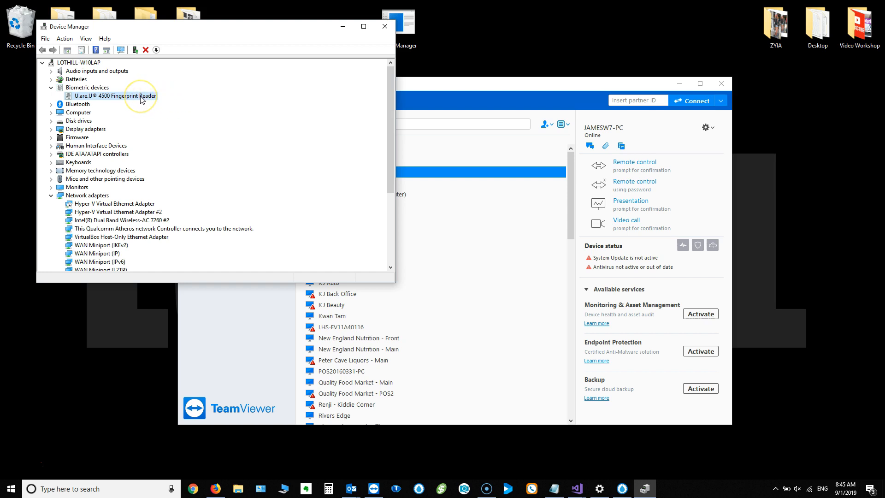
right_click(113, 95)
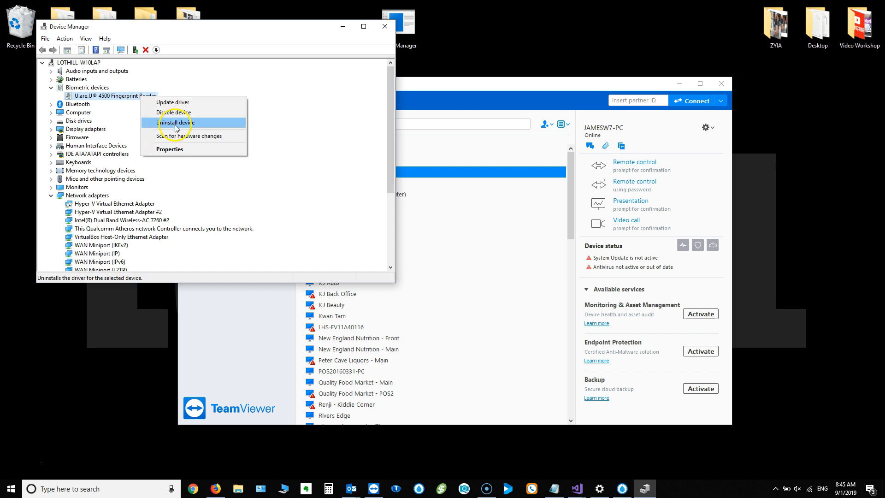
Reinstall the U.are.U 4500 Fingerprint Reader driver by picking it from the local driver list, then dismiss the success message.
left_click(171, 103)
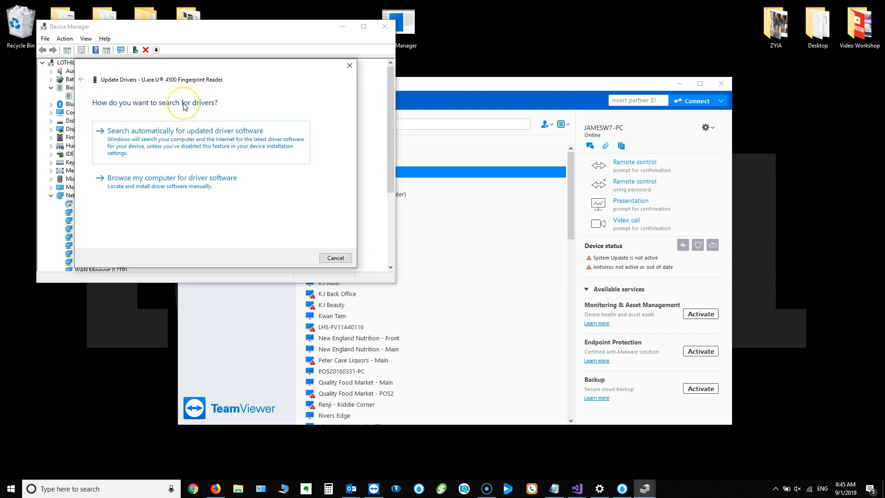
mouse_move(187, 106)
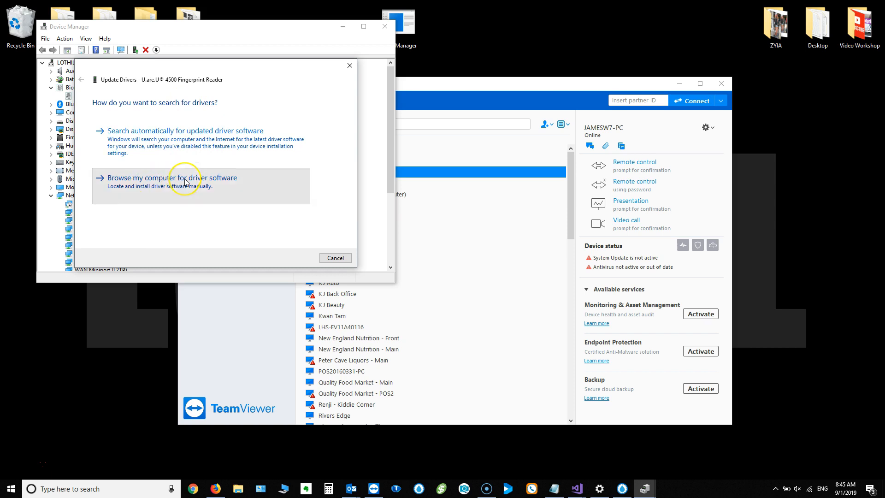
left_click(171, 177)
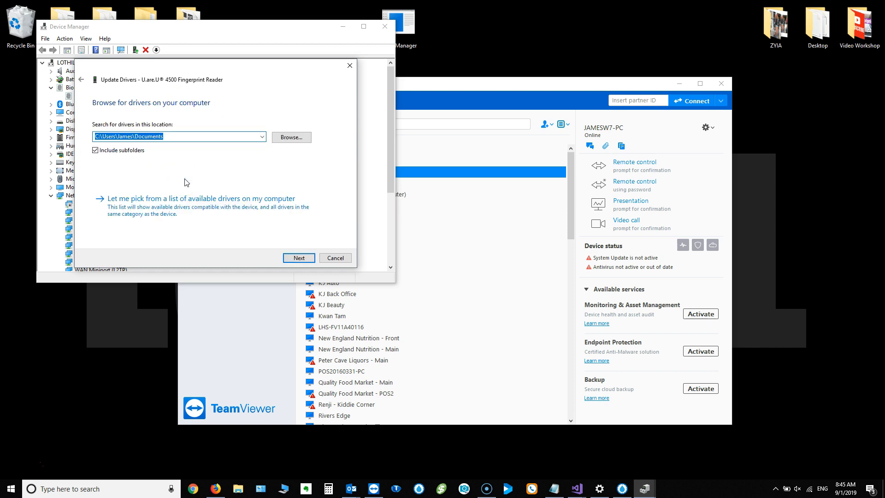
mouse_move(144, 205)
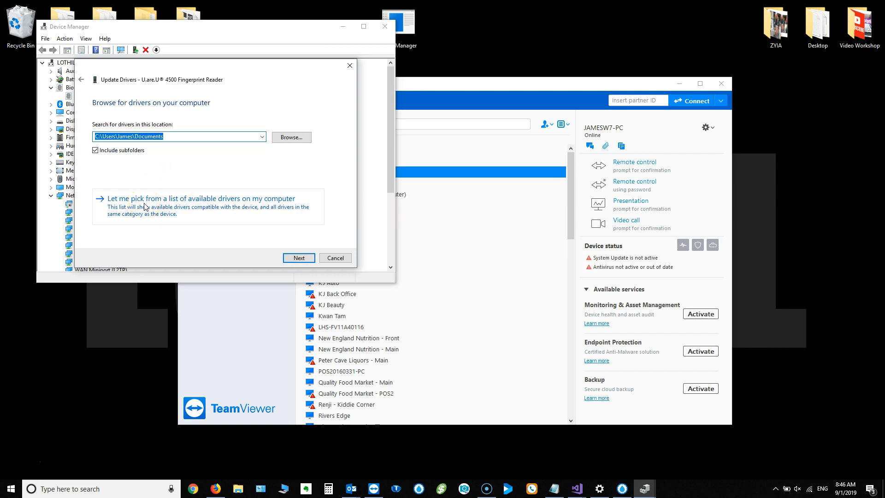
left_click(202, 198)
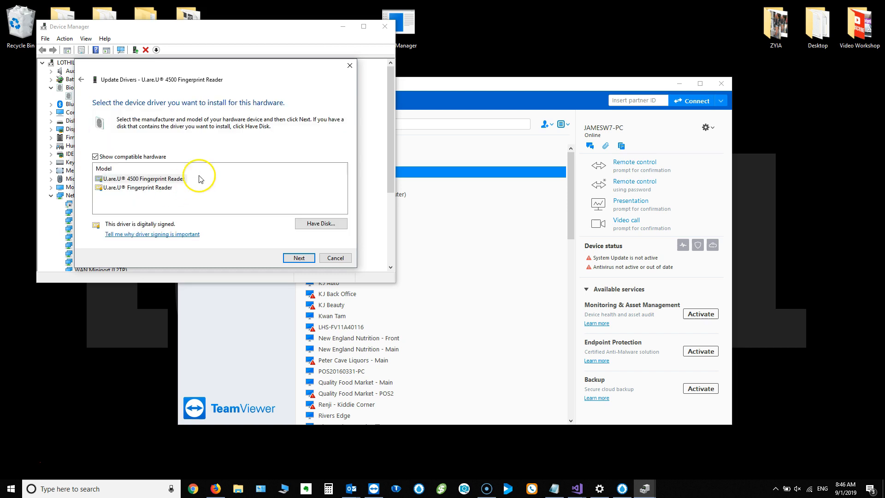
left_click(141, 178)
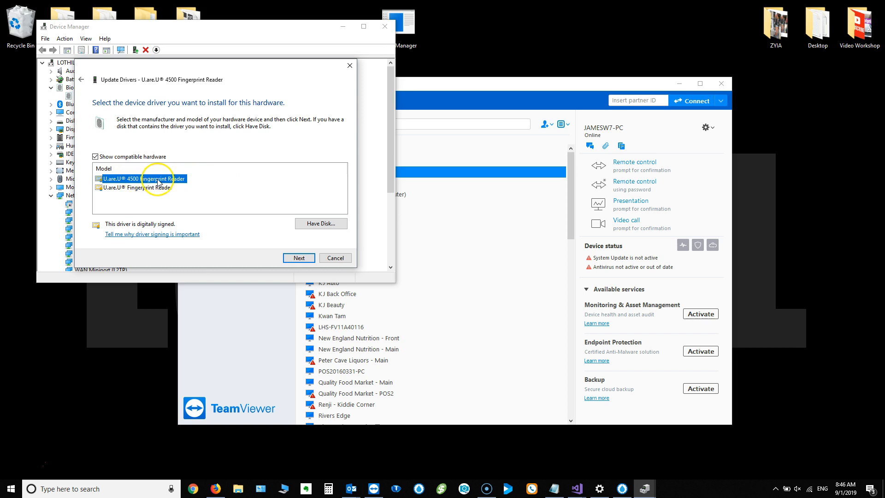
mouse_move(191, 182)
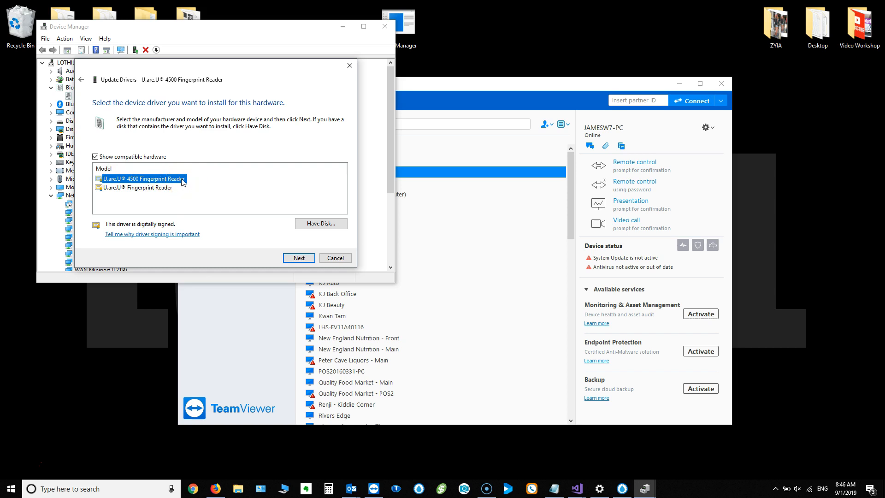
left_click(299, 258)
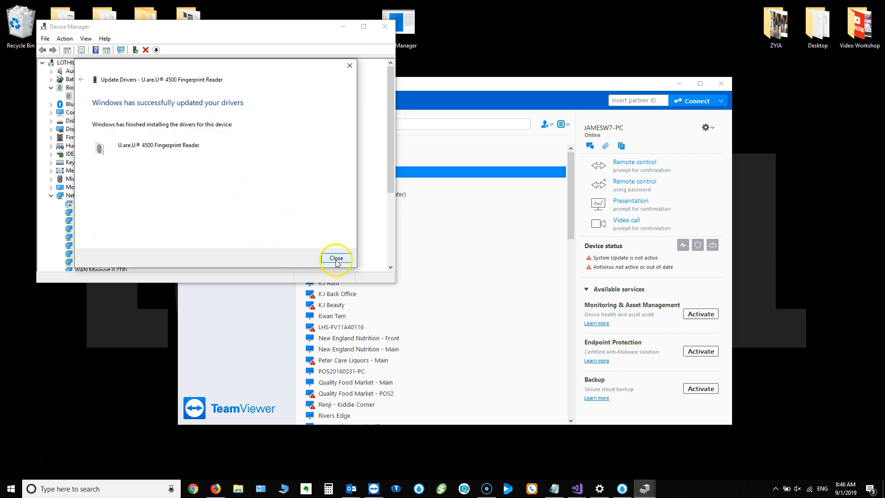
left_click(335, 258)
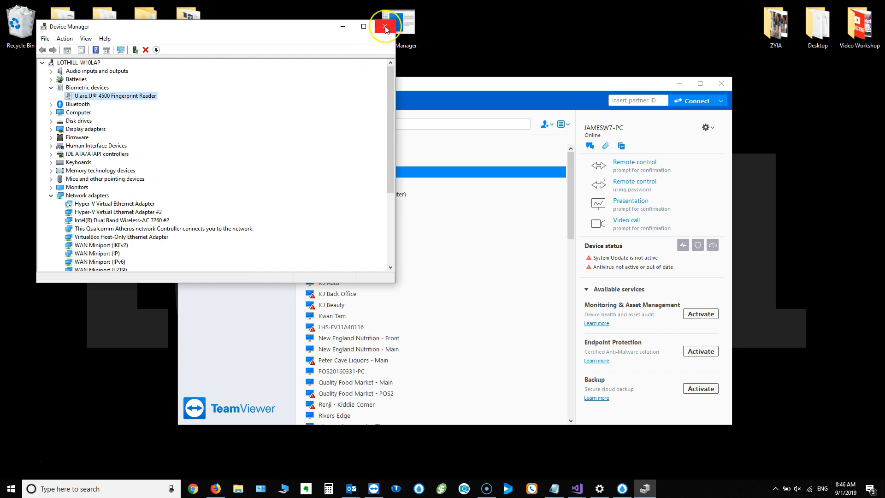
Close Device Manager and choose the detected fingerprint scanner in TimeDrop's Terminal settings.
left_click(385, 26)
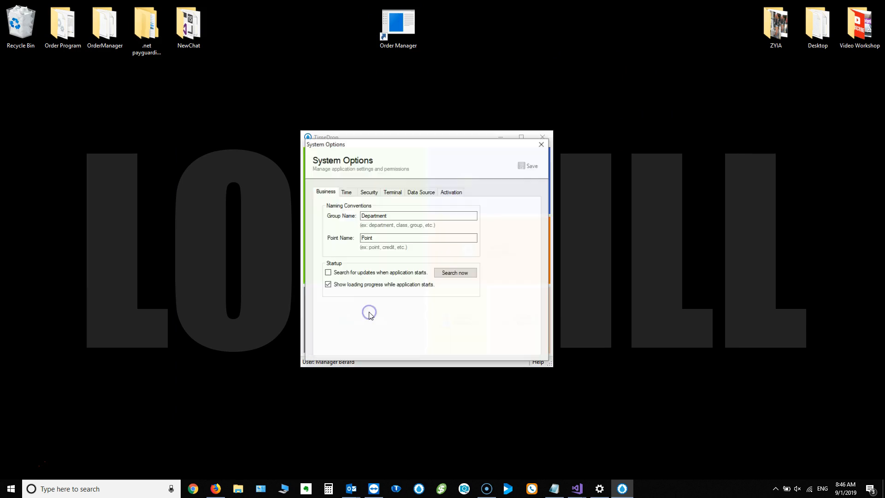
left_click(391, 192)
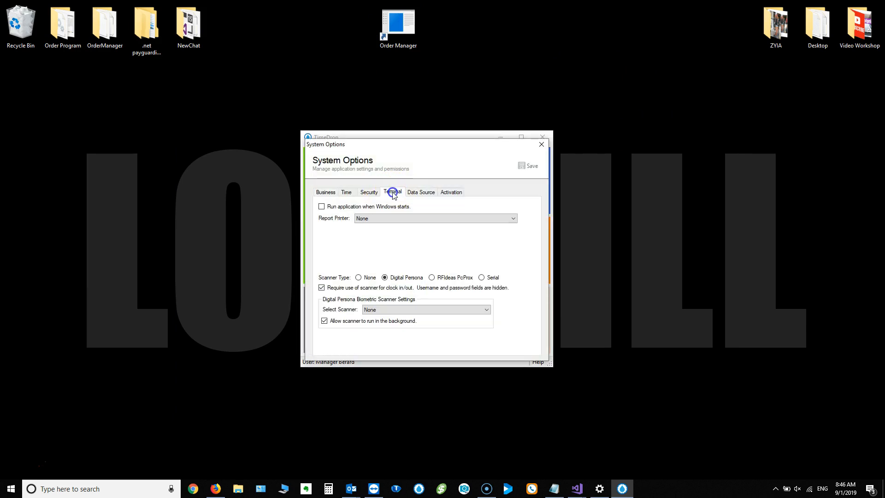
left_click(484, 309)
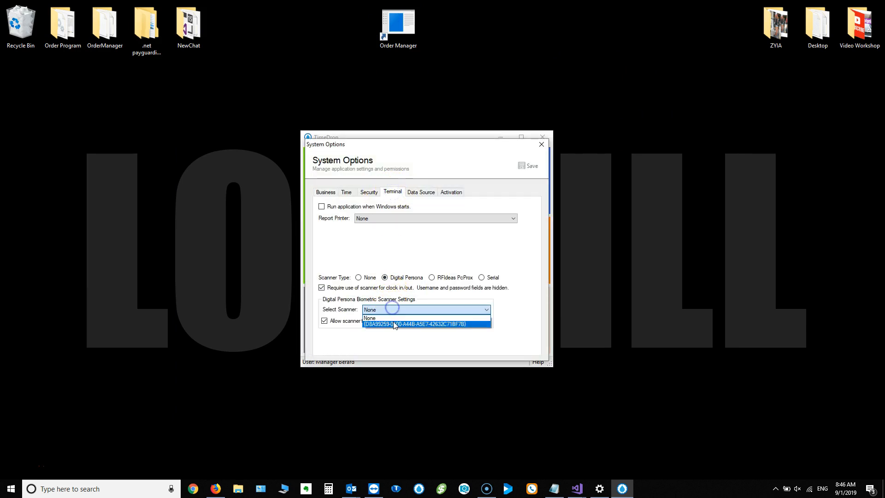
left_click(426, 324)
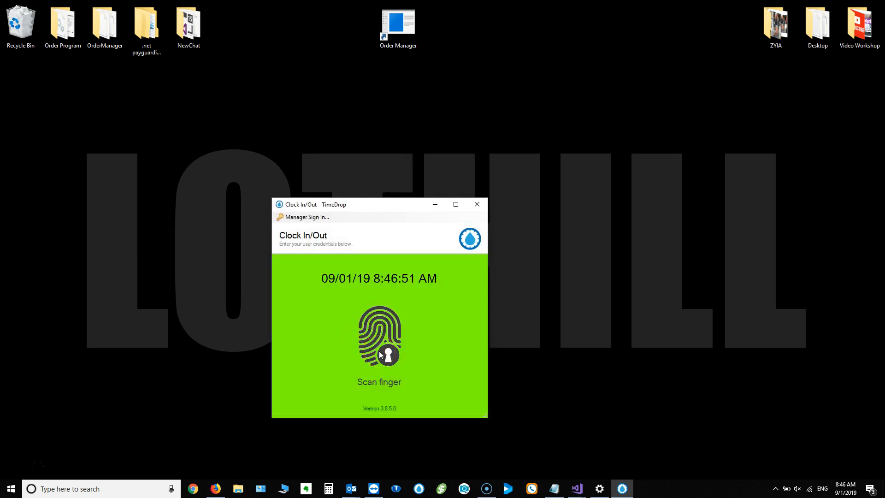
mouse_move(66, 403)
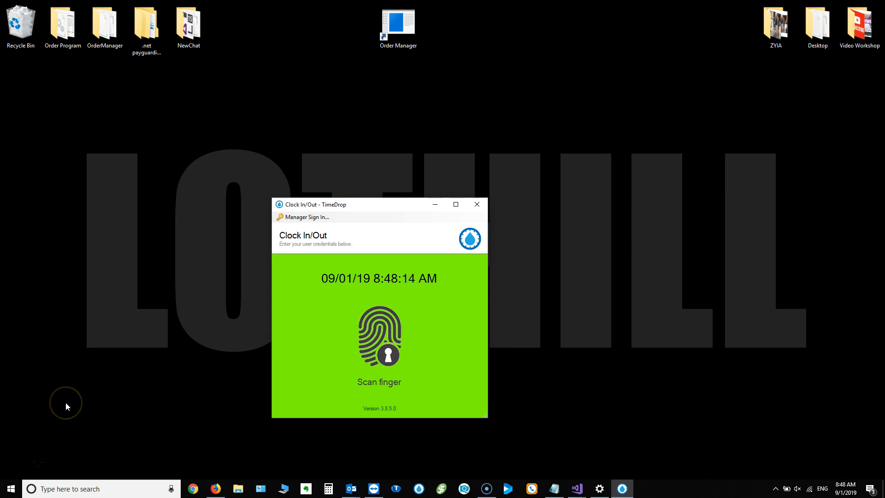